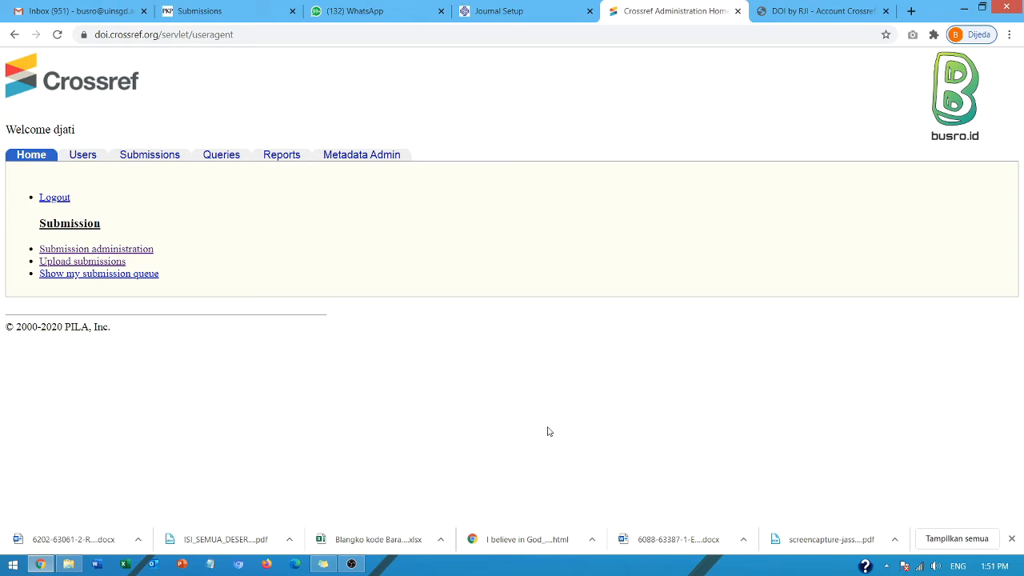
mouse_move(393, 263)
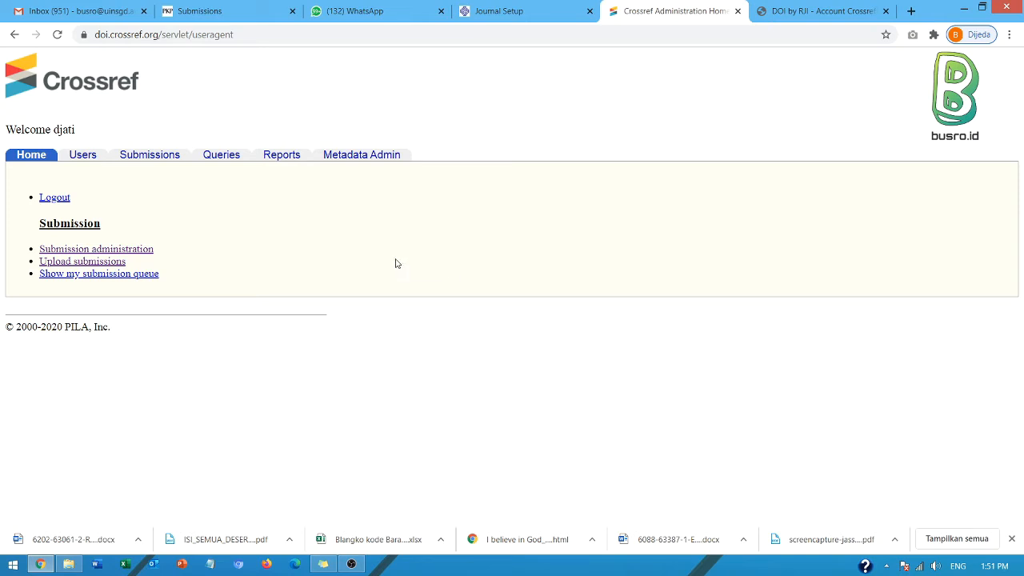
mouse_move(355, 252)
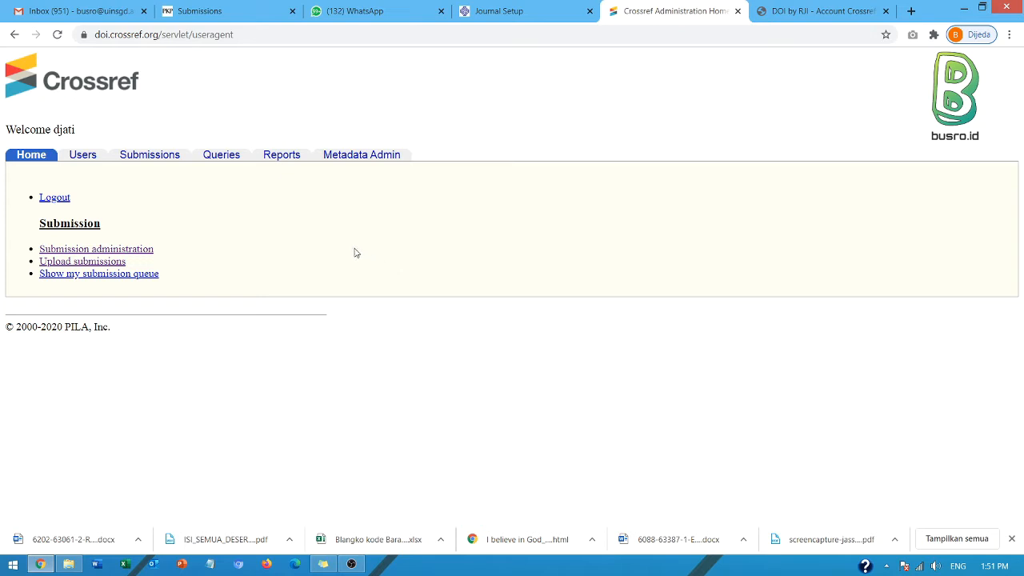
mouse_move(311, 252)
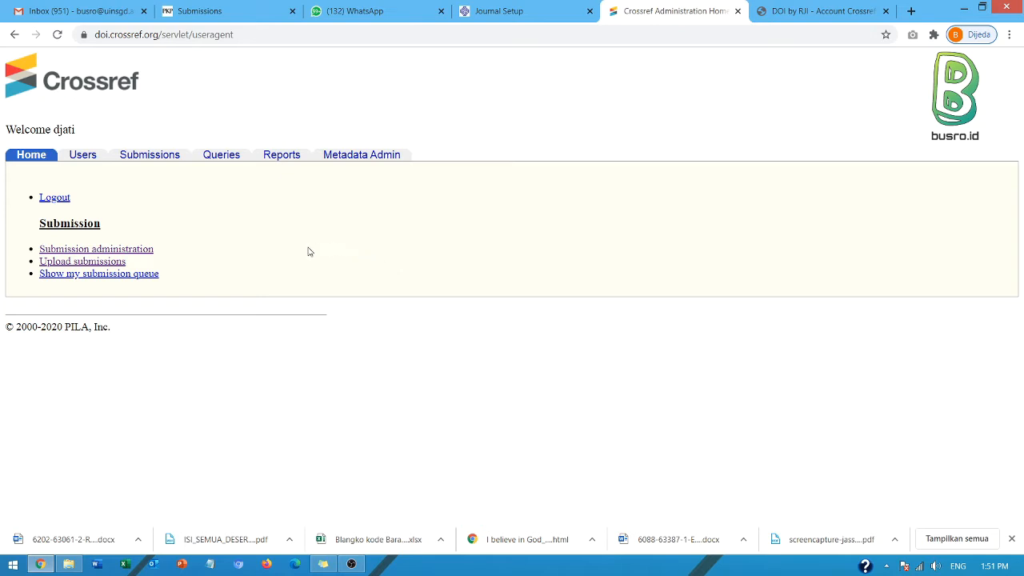
mouse_move(275, 267)
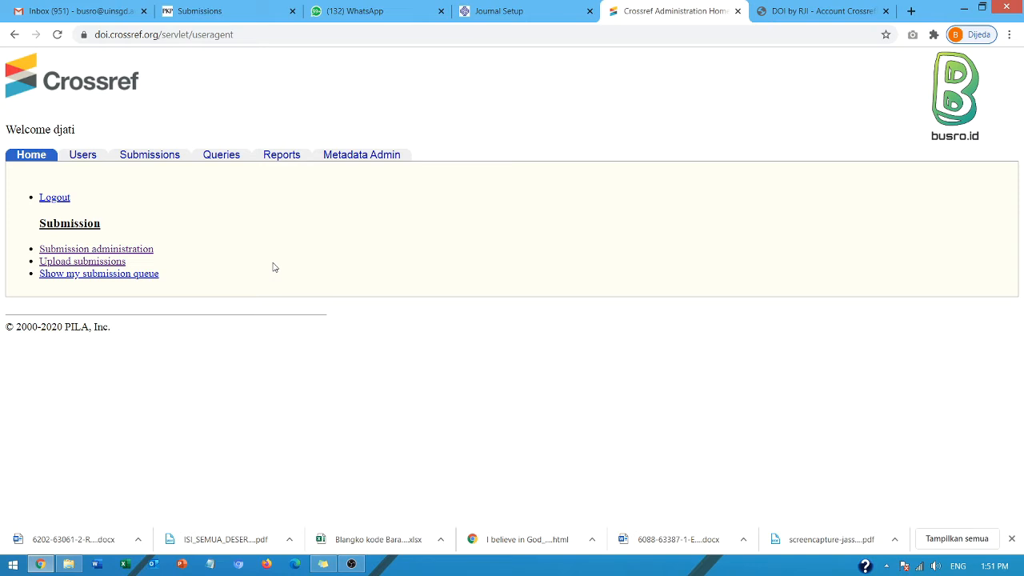
mouse_move(393, 269)
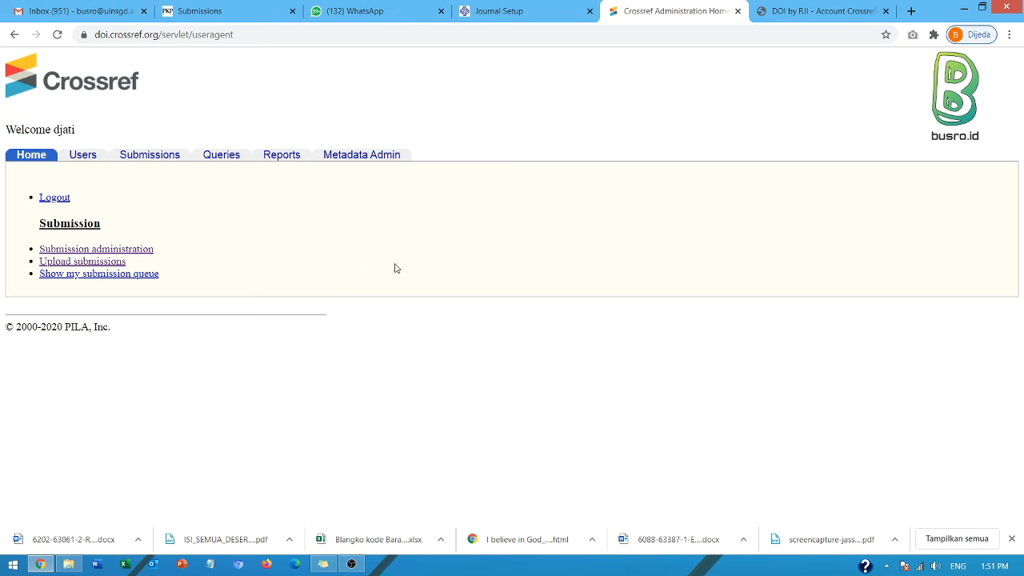
mouse_move(227, 272)
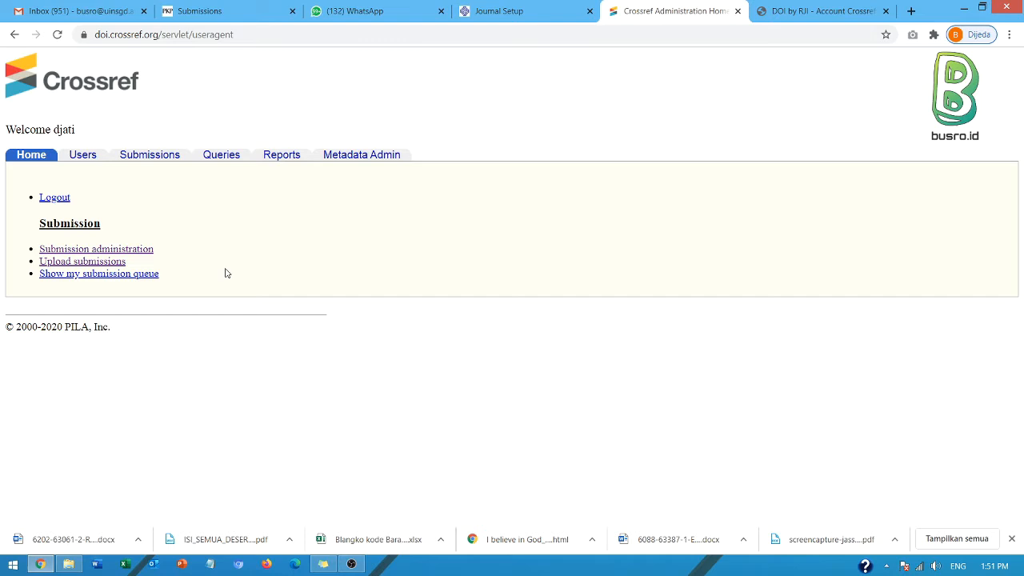
- Reach the submission administration search form after visiting the upload page and account home
click(96, 249)
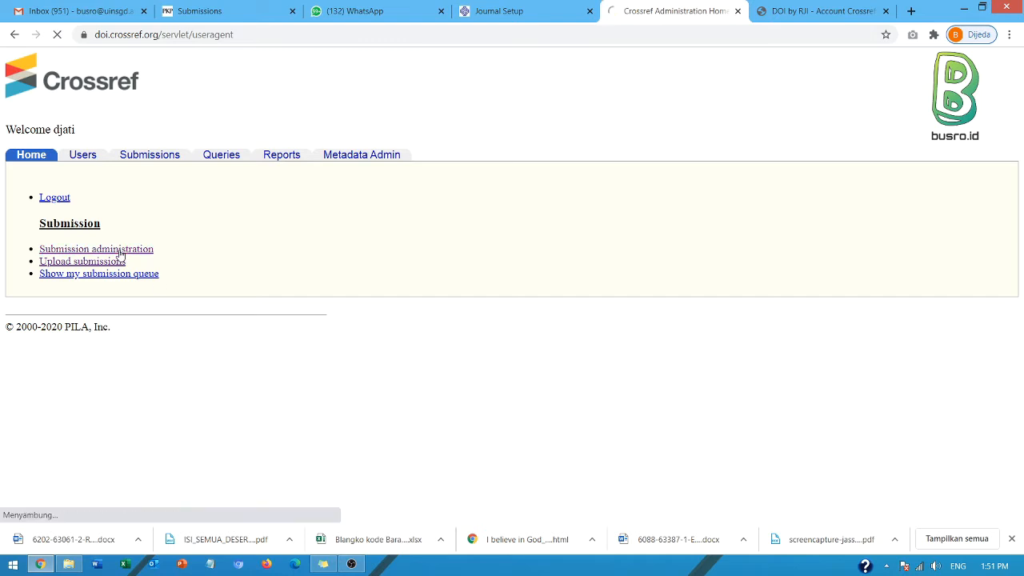
click(96, 250)
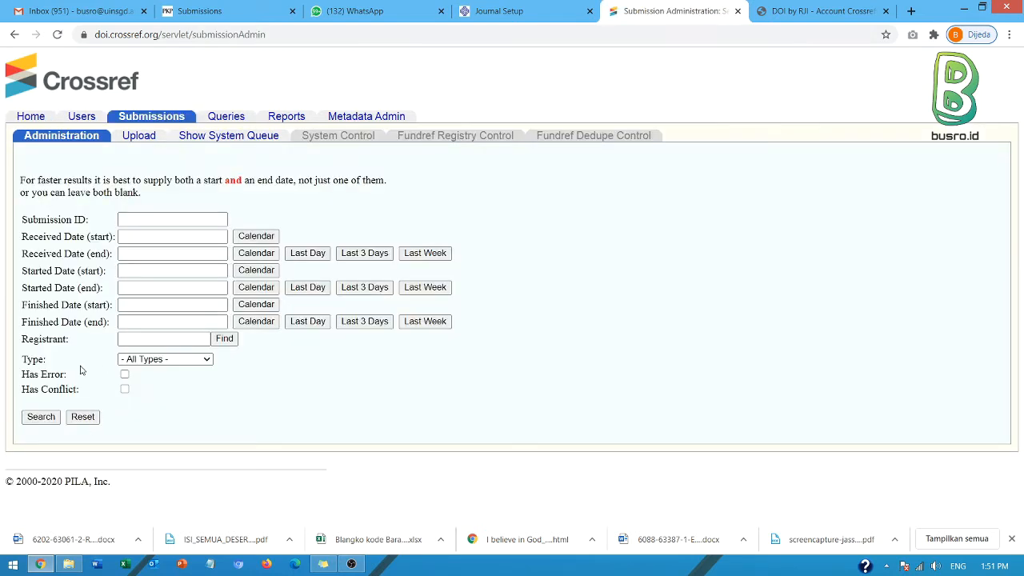
mouse_move(137, 135)
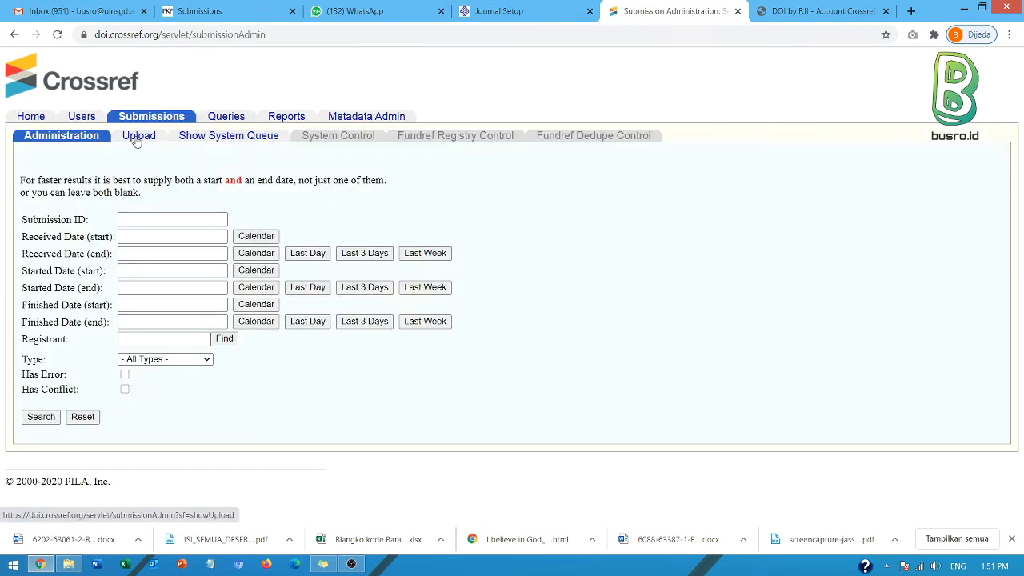
click(138, 134)
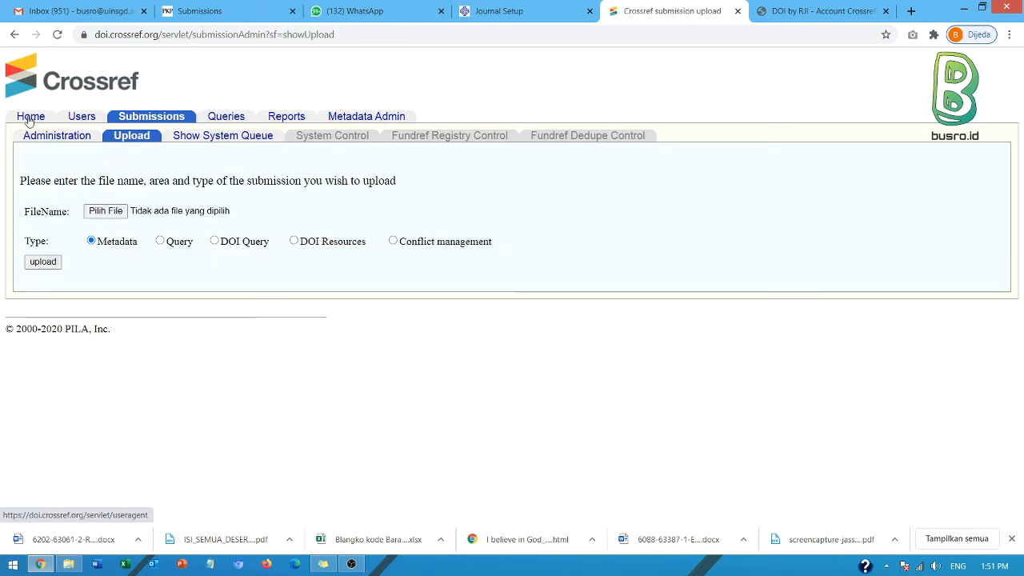
click(31, 115)
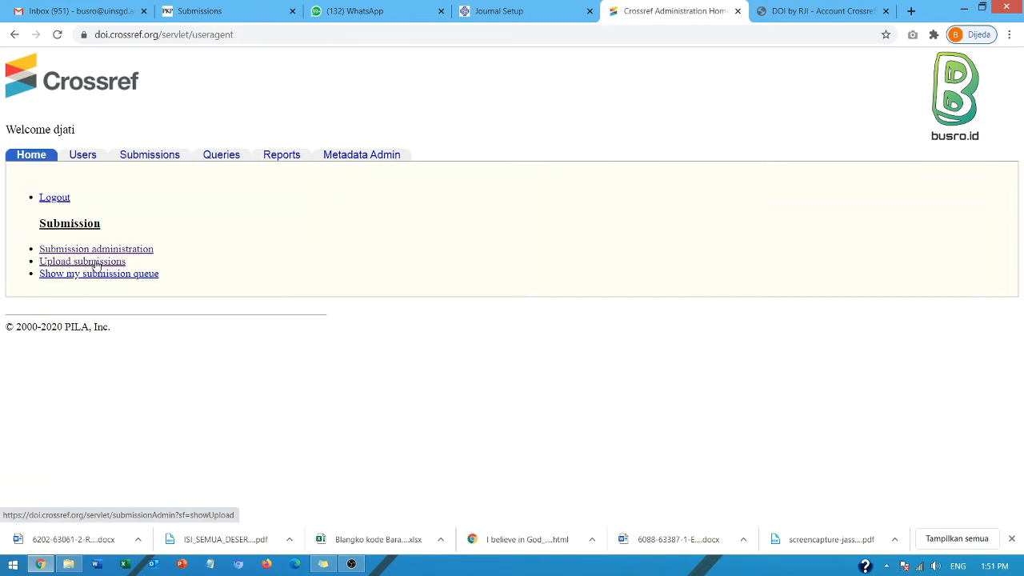
click(82, 261)
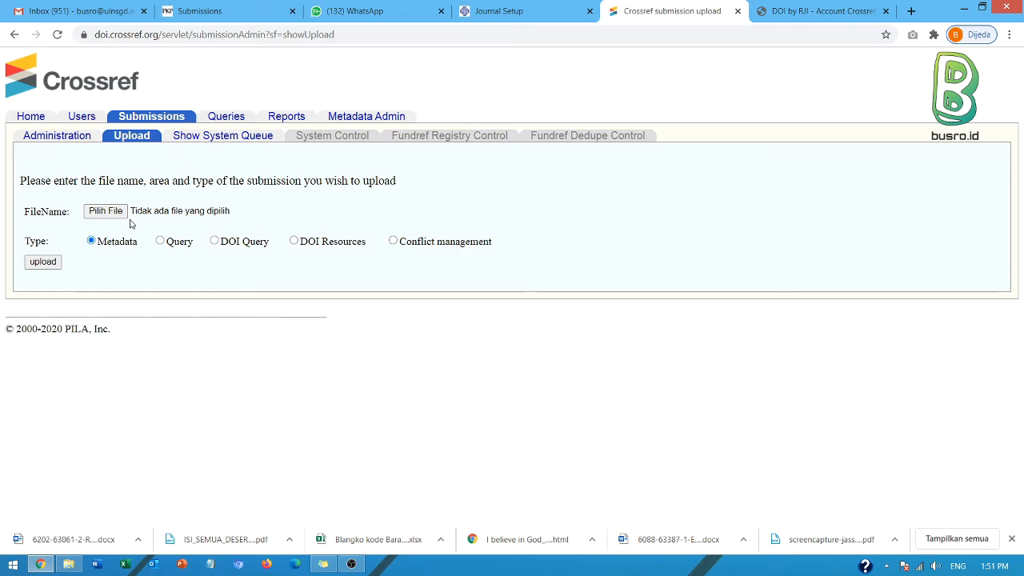
mouse_move(70, 144)
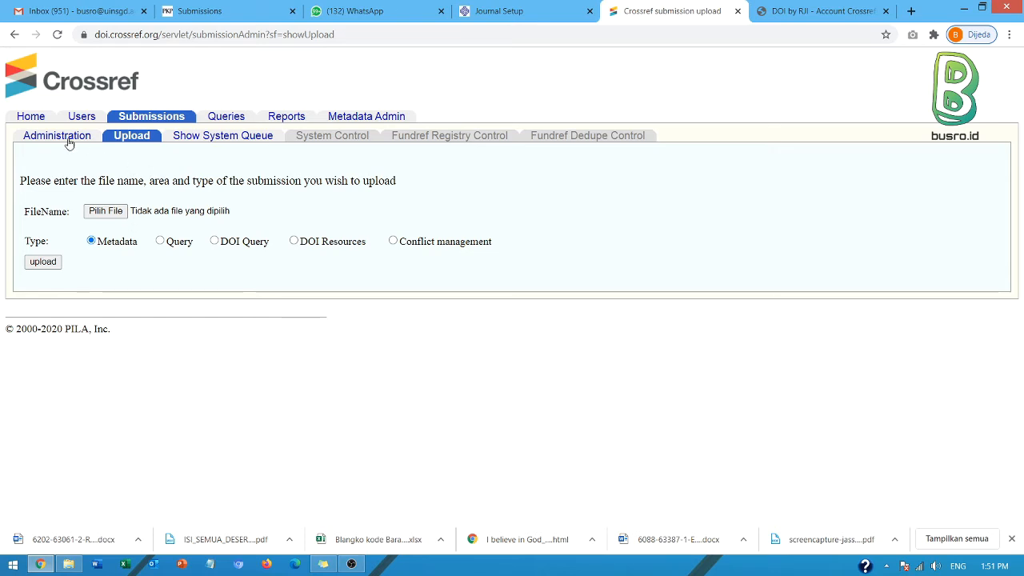
click(56, 134)
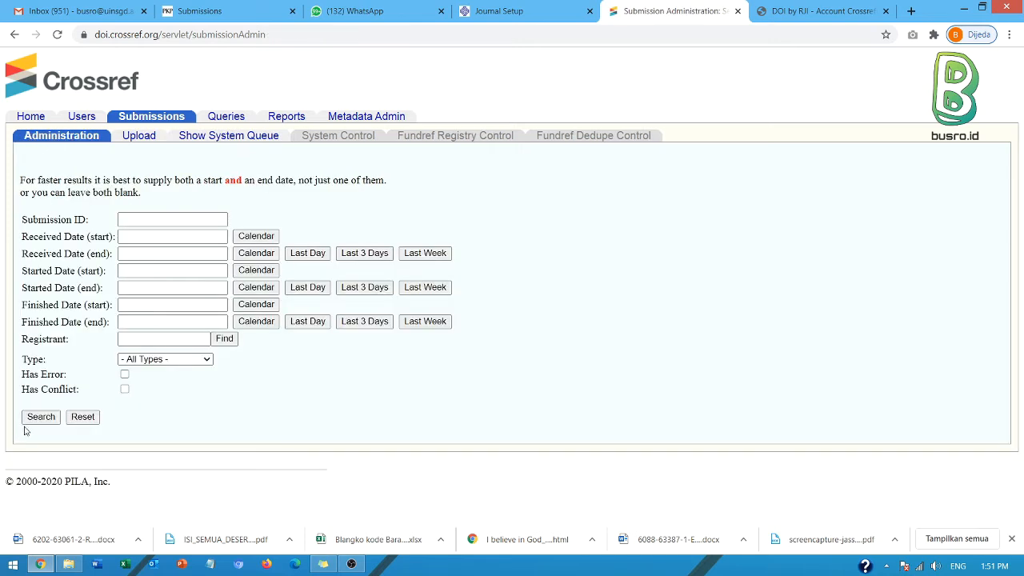
- Search with blank fields to list all 909 past submissions and scroll through the results table
click(40, 416)
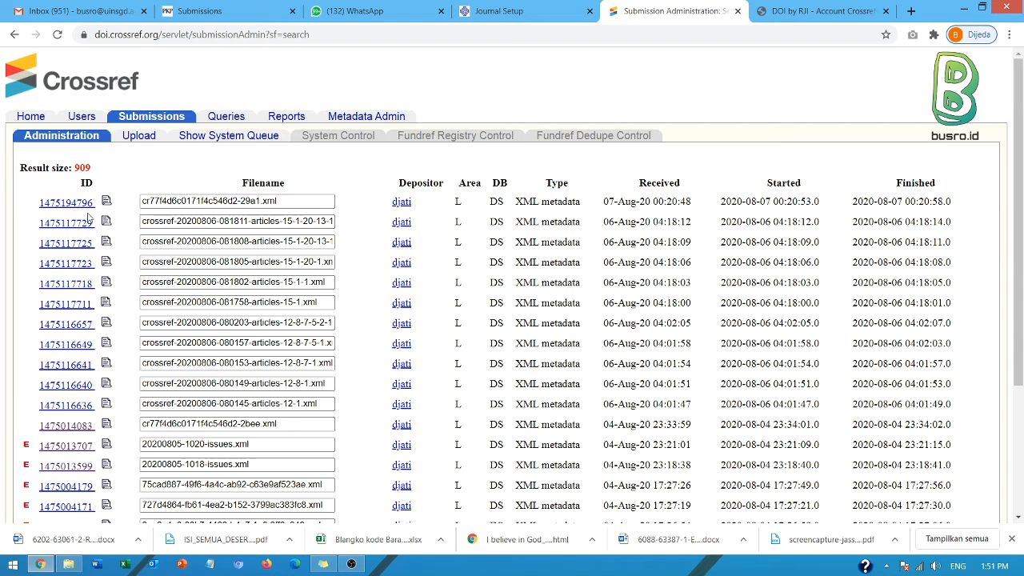
mouse_move(67, 202)
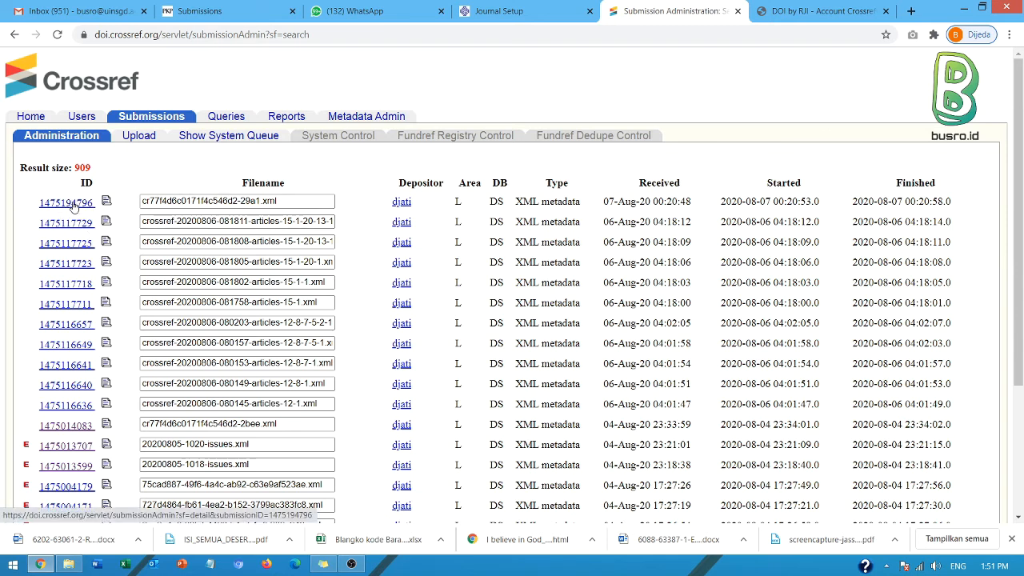
click(65, 201)
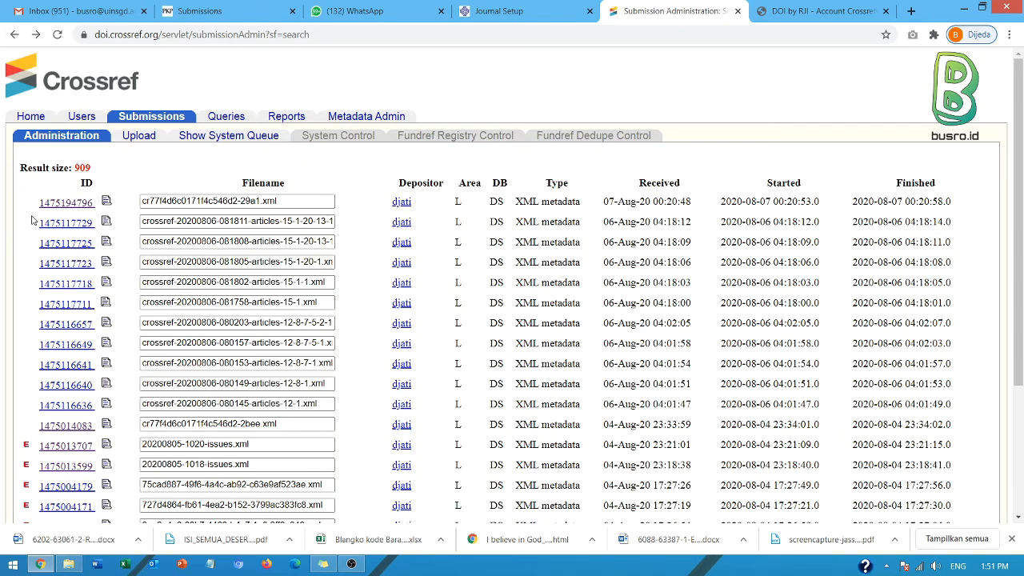
mouse_move(30, 329)
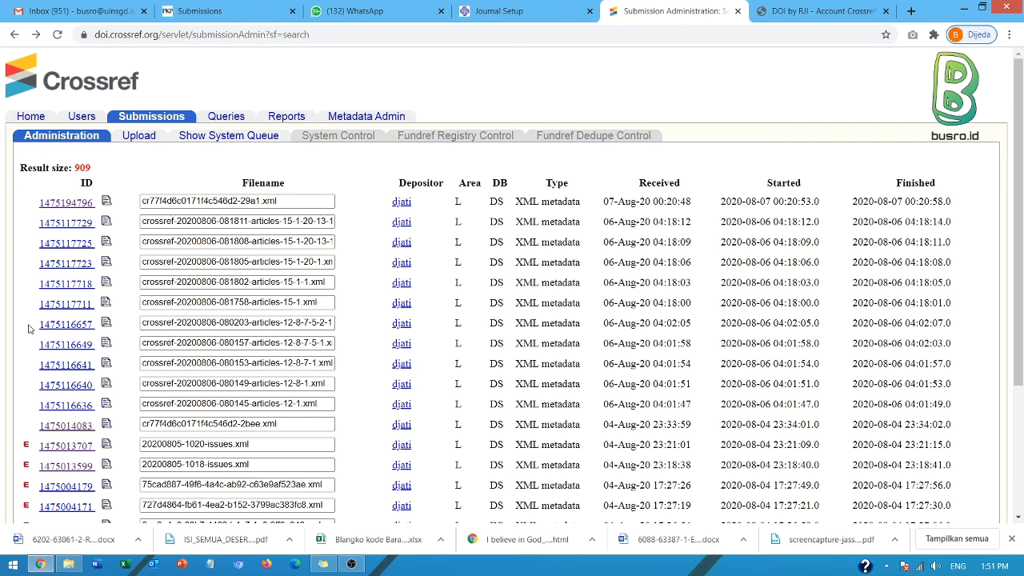
scroll(down, 3)
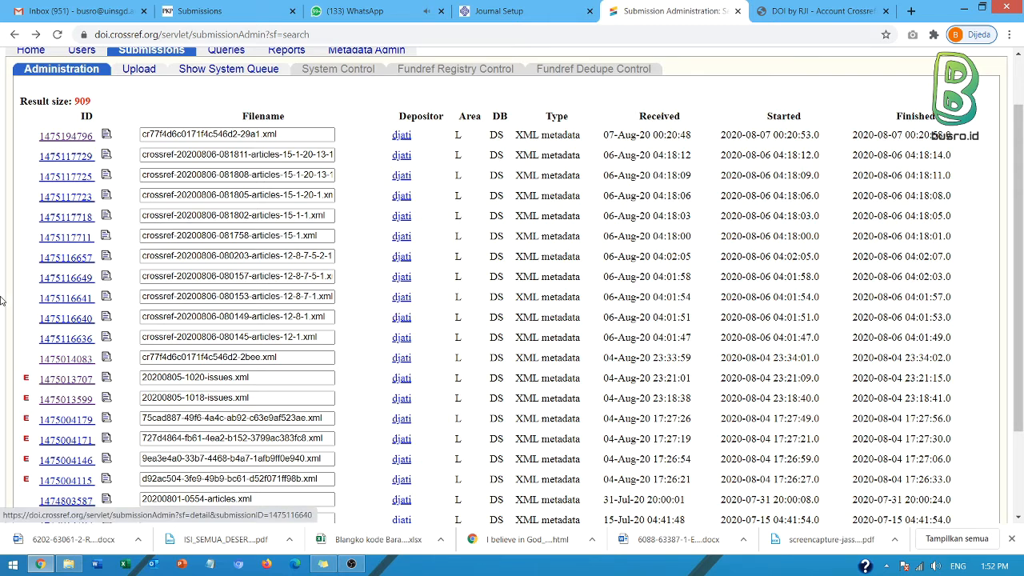
scroll(down, 3)
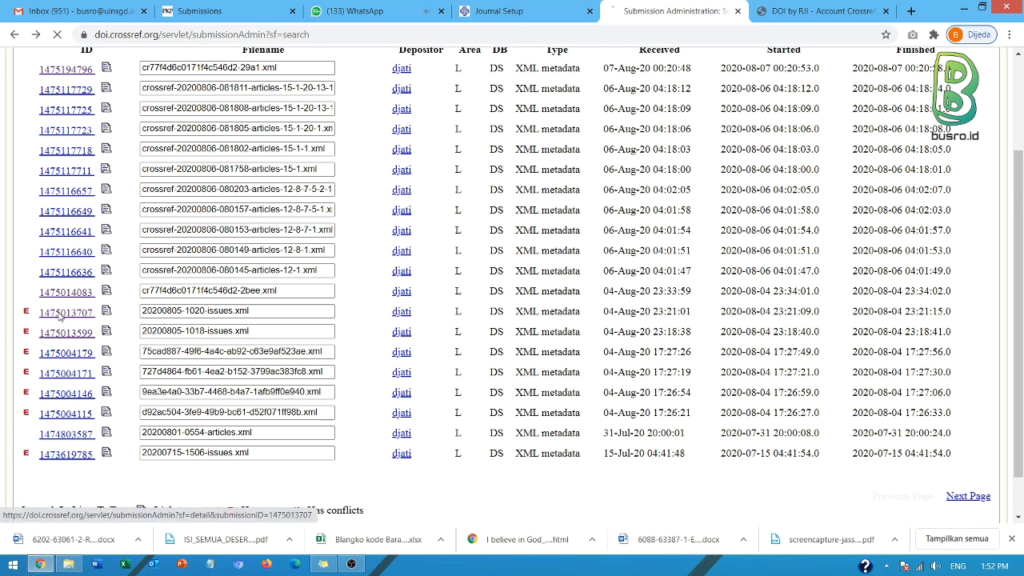
- View the detail of an issues XML submission showing a successful deposit diagnostic
click(67, 310)
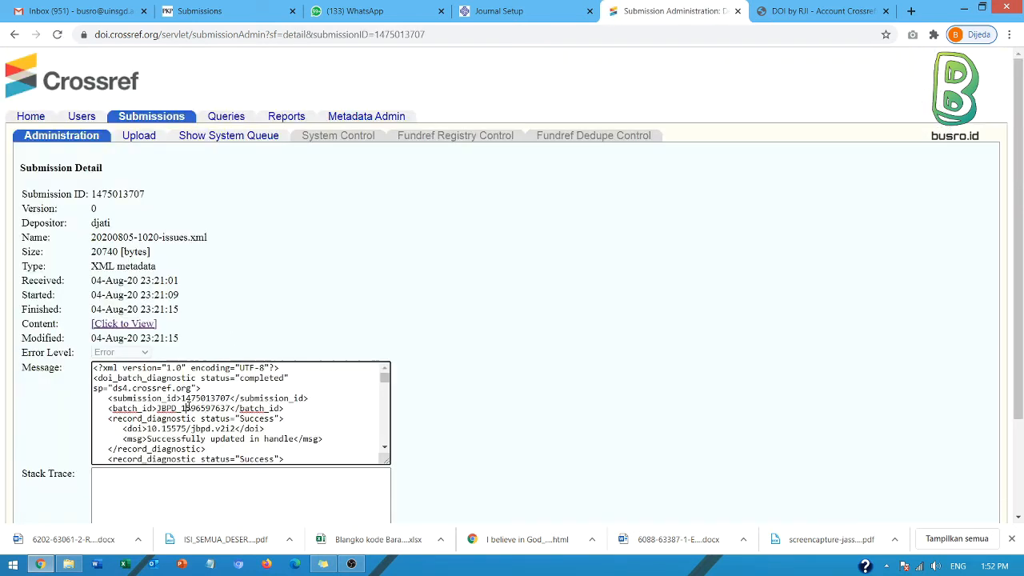
scroll(down, 3)
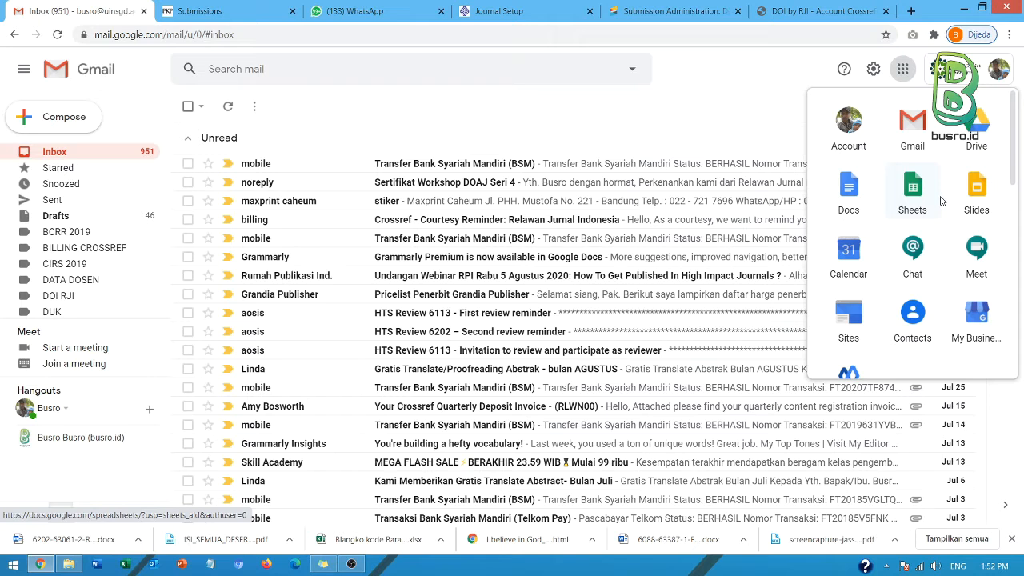
- Start a new blank Google Docs document for the pasted Crossref submission log
click(847, 191)
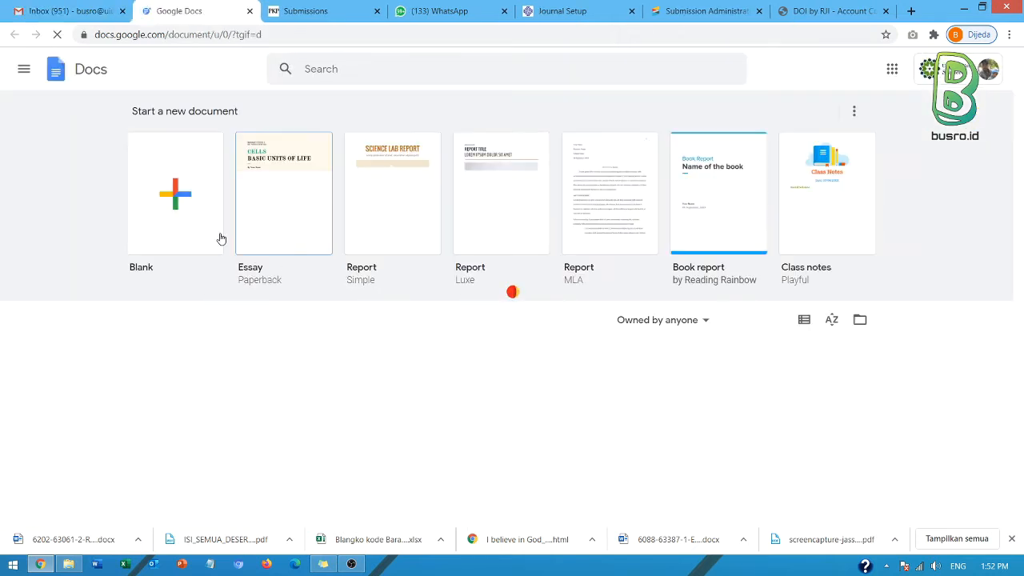
click(175, 194)
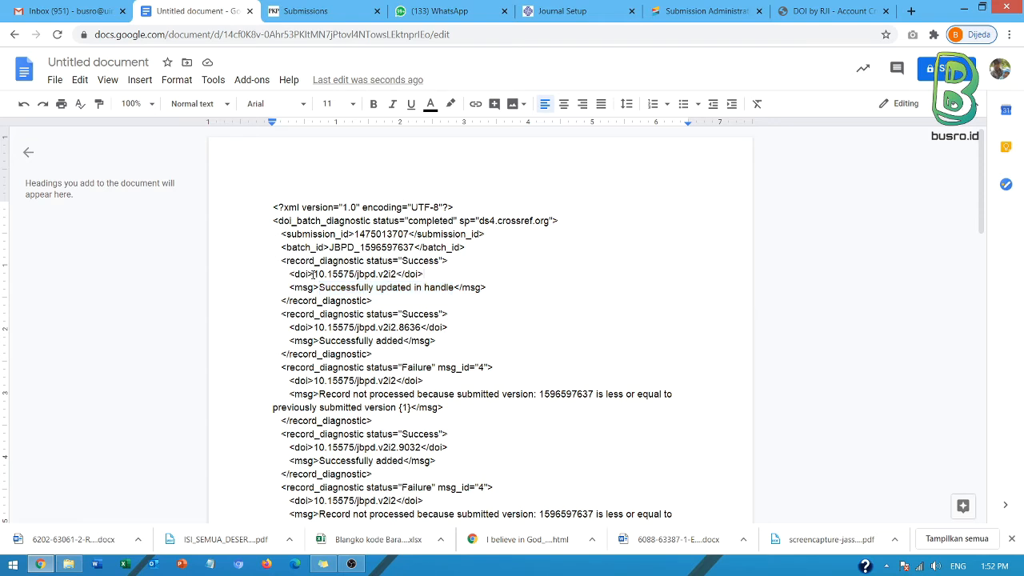
- Annotate the first DOI line with 'DOI untuk ISSUE dan aktif'
double_click(335, 273)
text( DOI untuk)
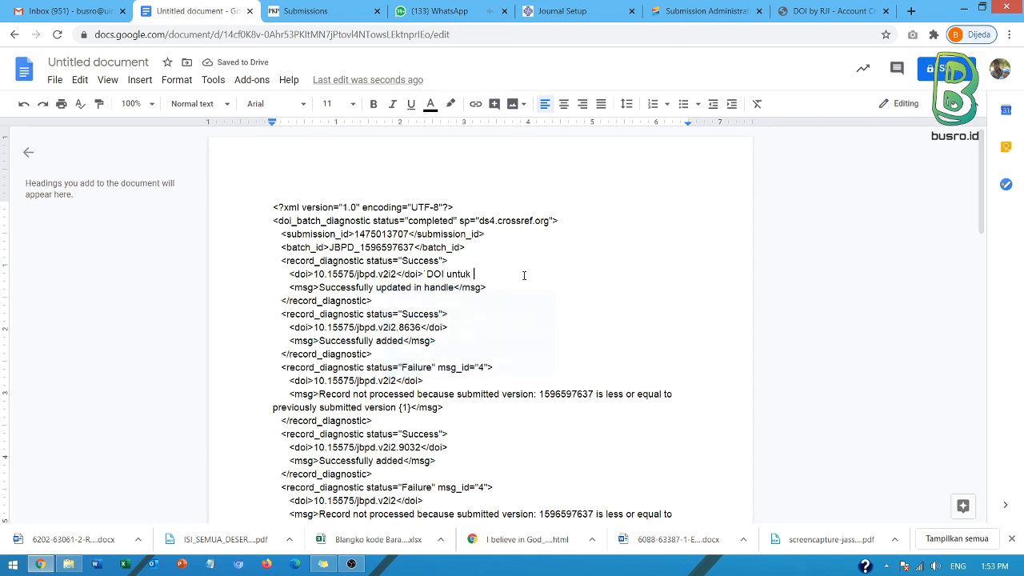
text(ISSUE)
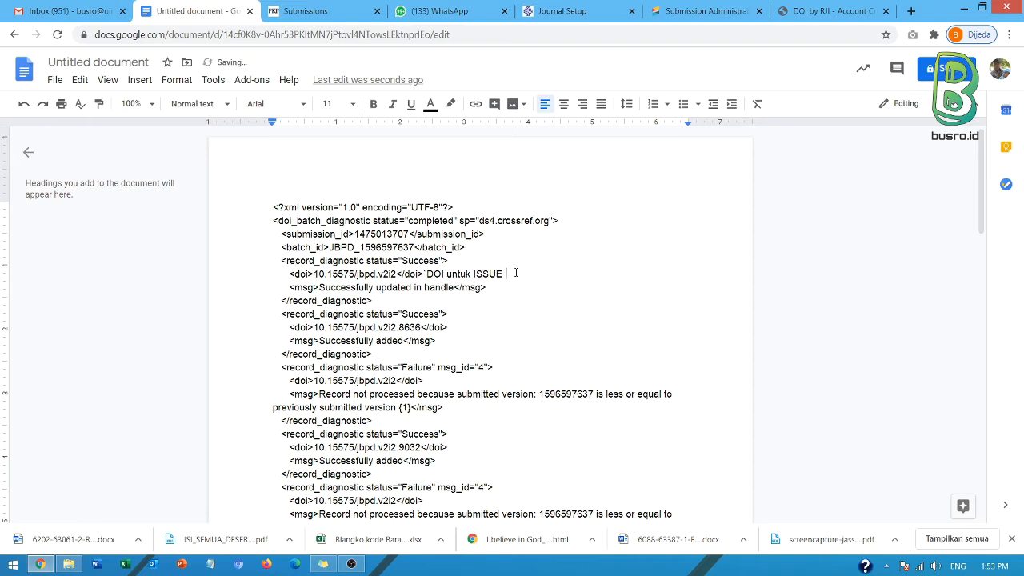
text(dan aktif)
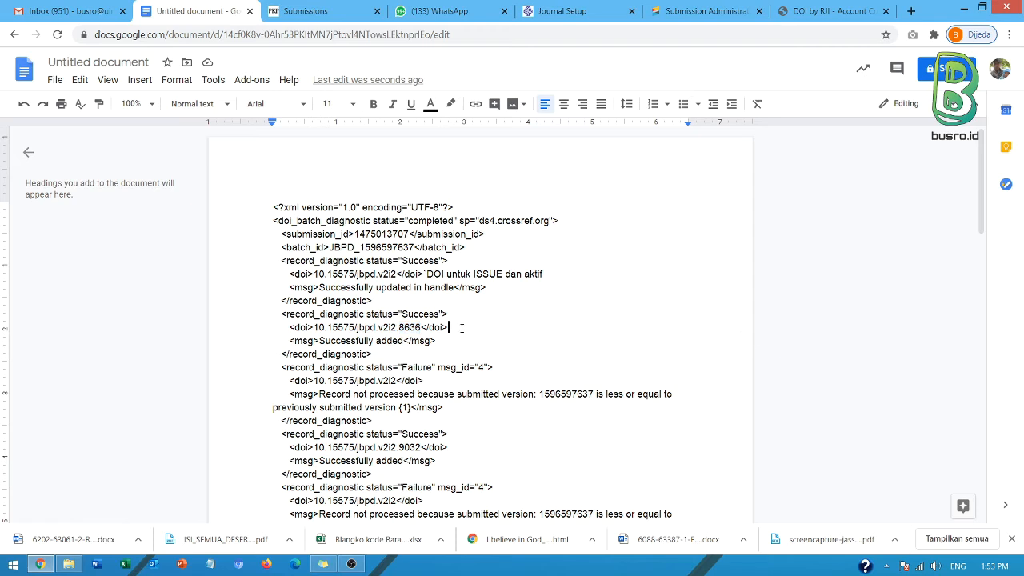
- Annotate the second DOI line with 'DOI Artikel dan aktif' and select the submitted-version failure message
text(DOI Artikel)
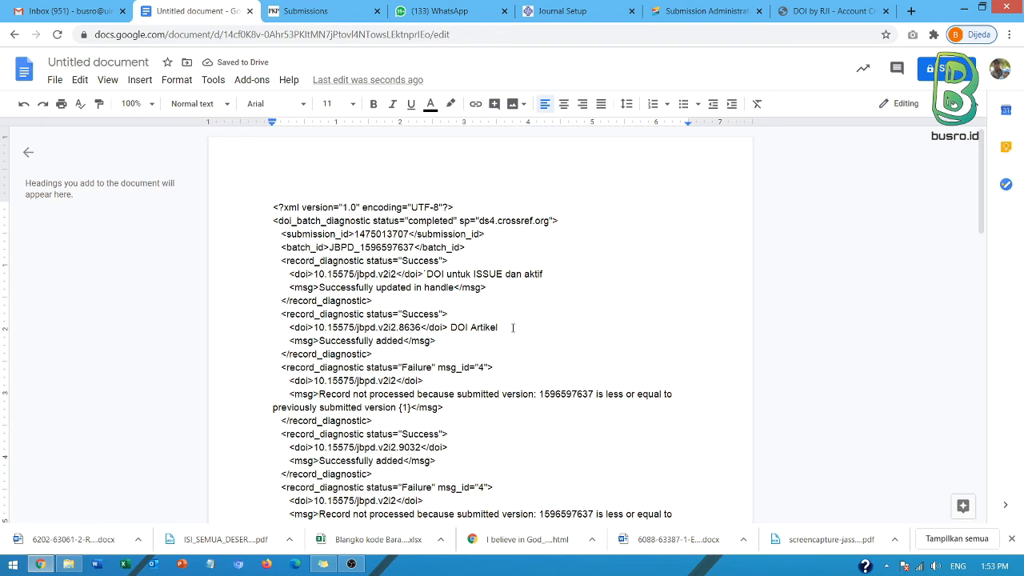
text(dan aktif)
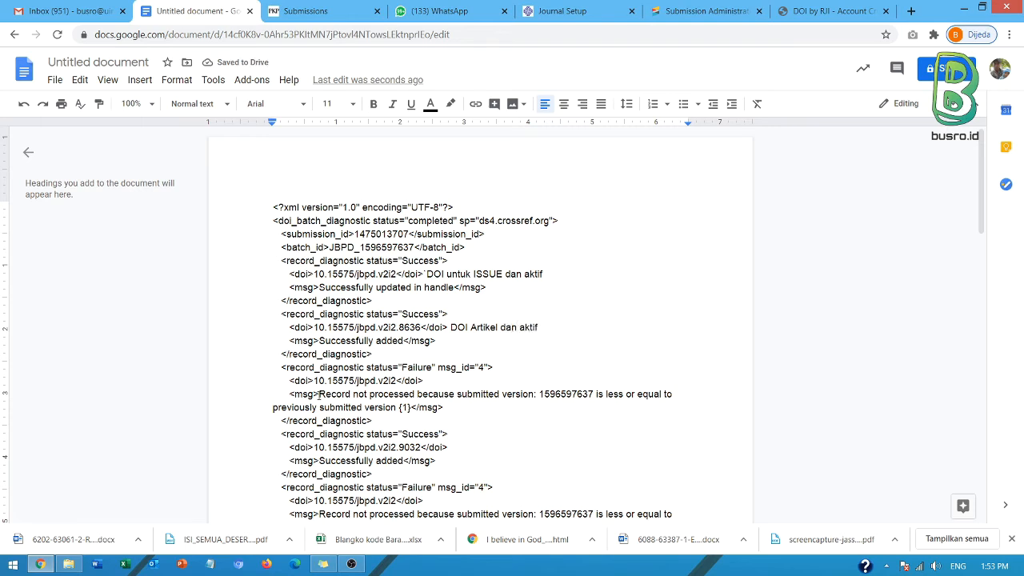
drag(290, 394, 442, 408)
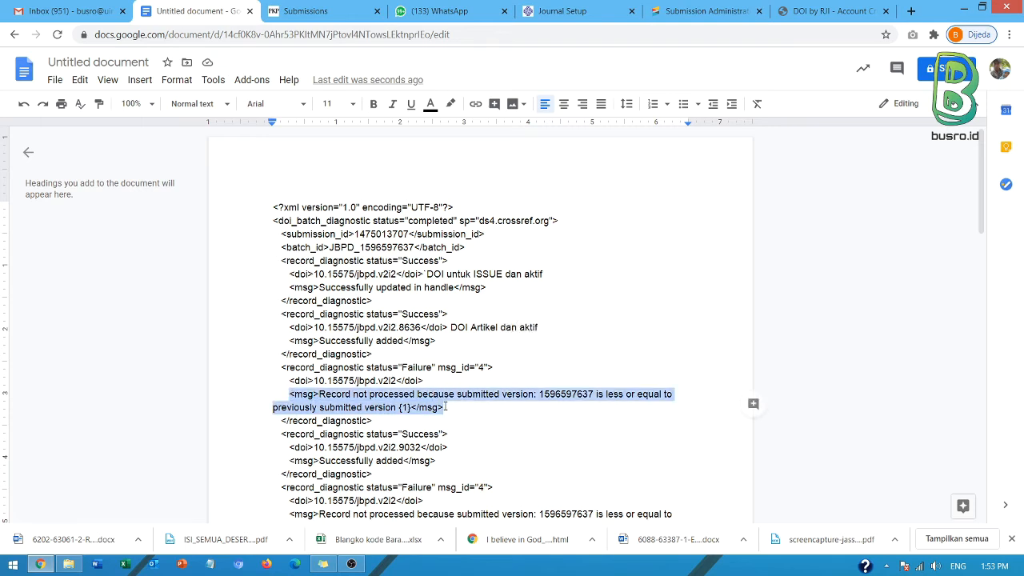
click(330, 393)
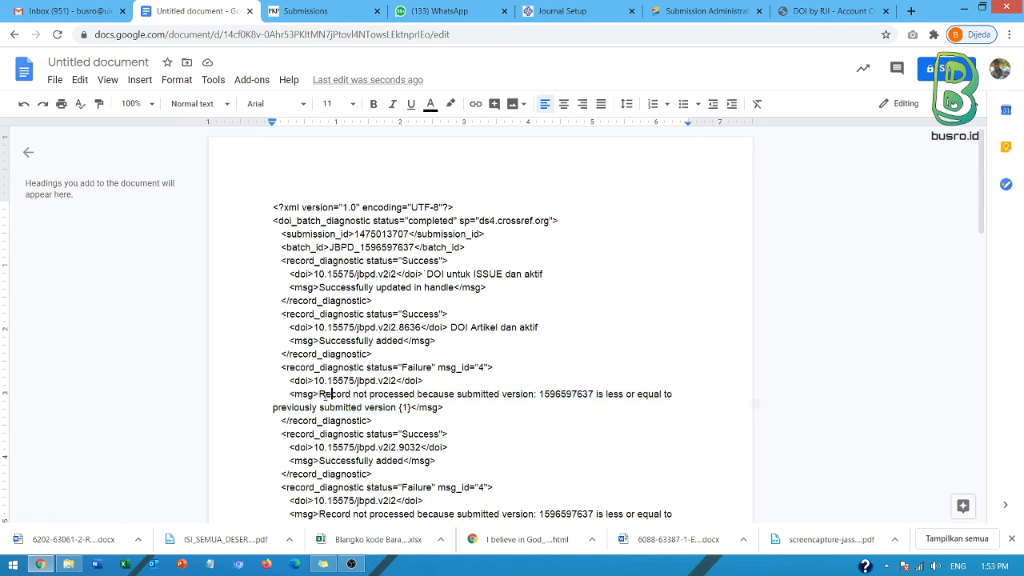
drag(318, 394, 472, 394)
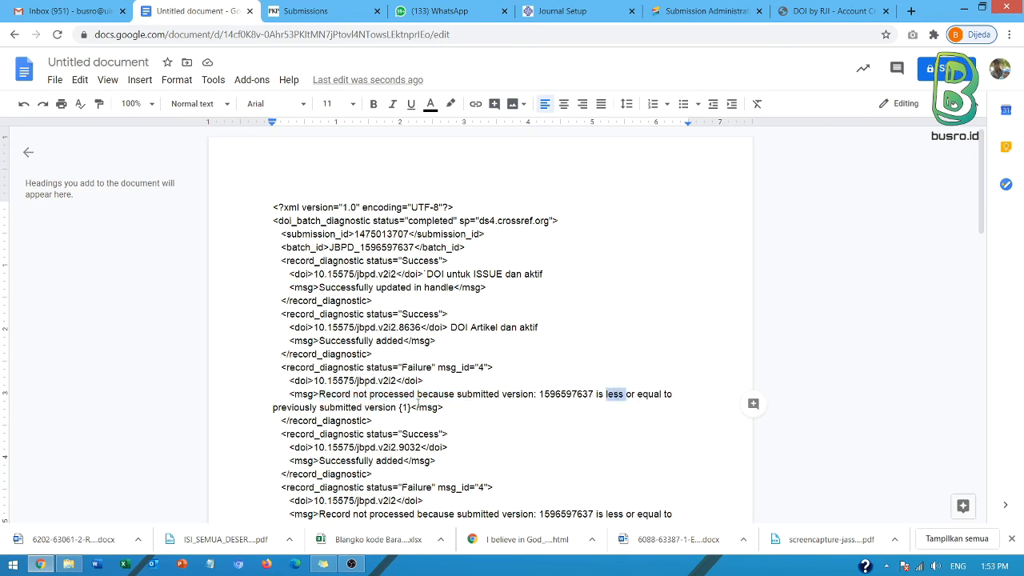
double_click(360, 381)
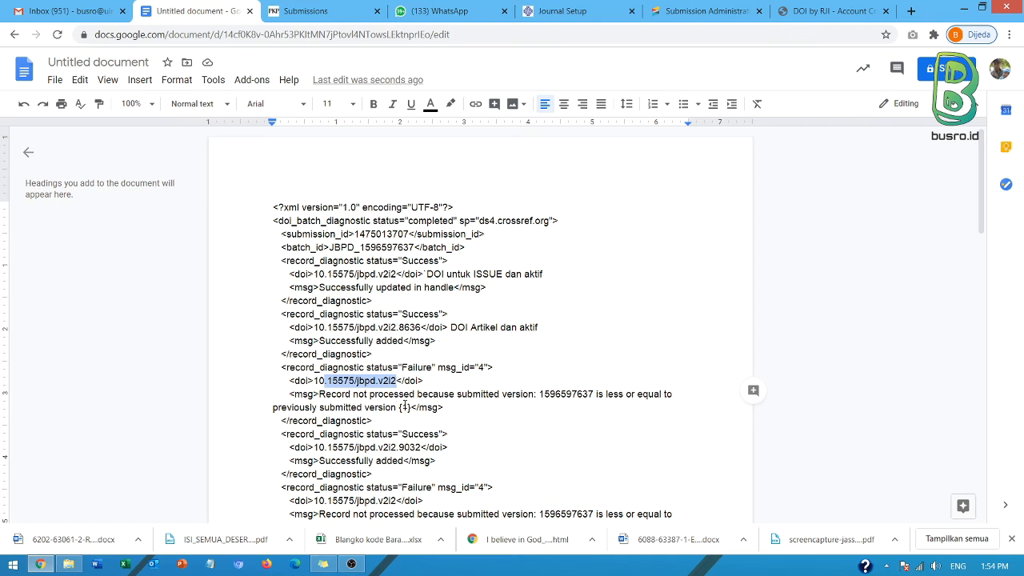
scroll(down, 3)
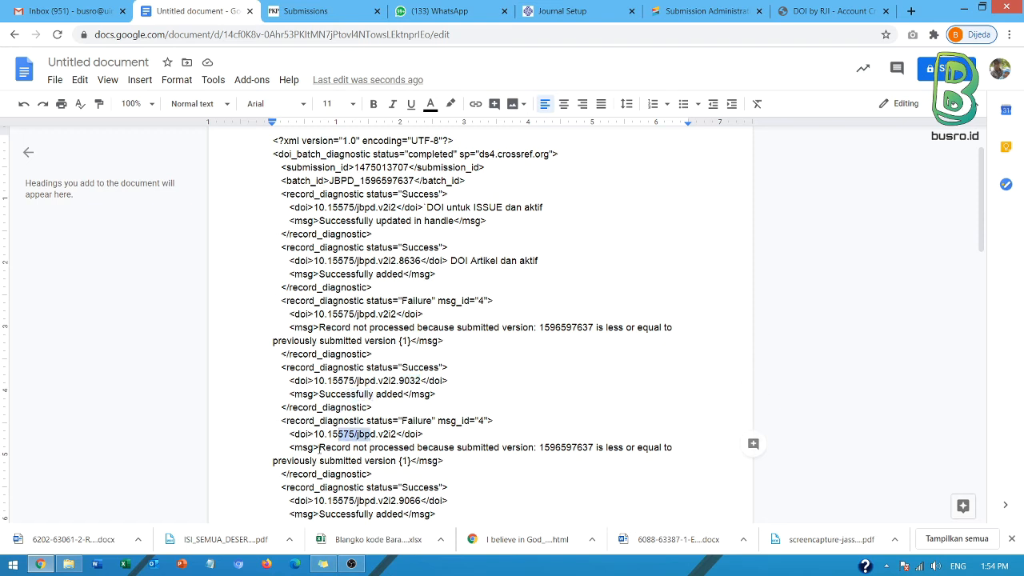
scroll(down, 3)
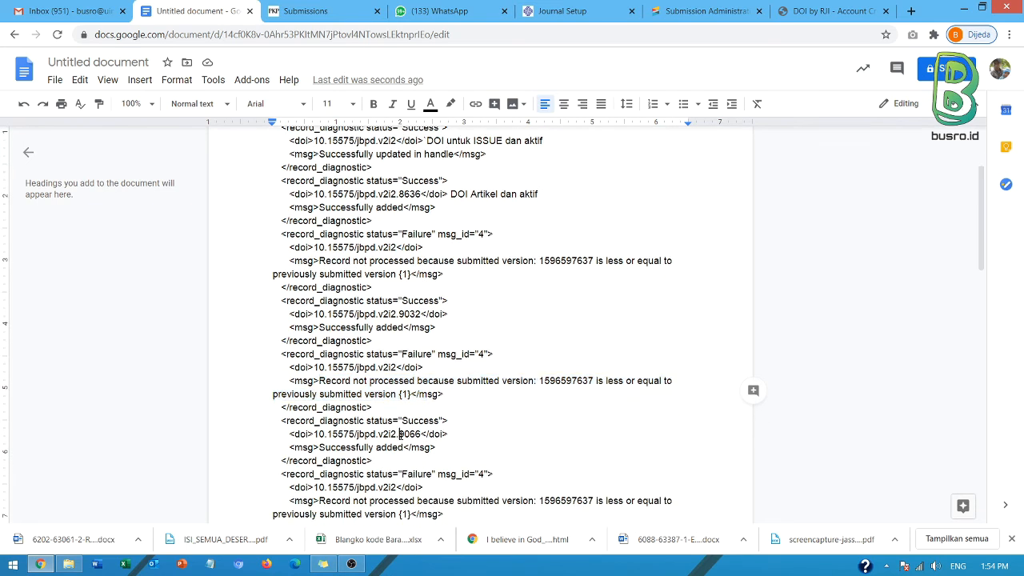
double_click(343, 448)
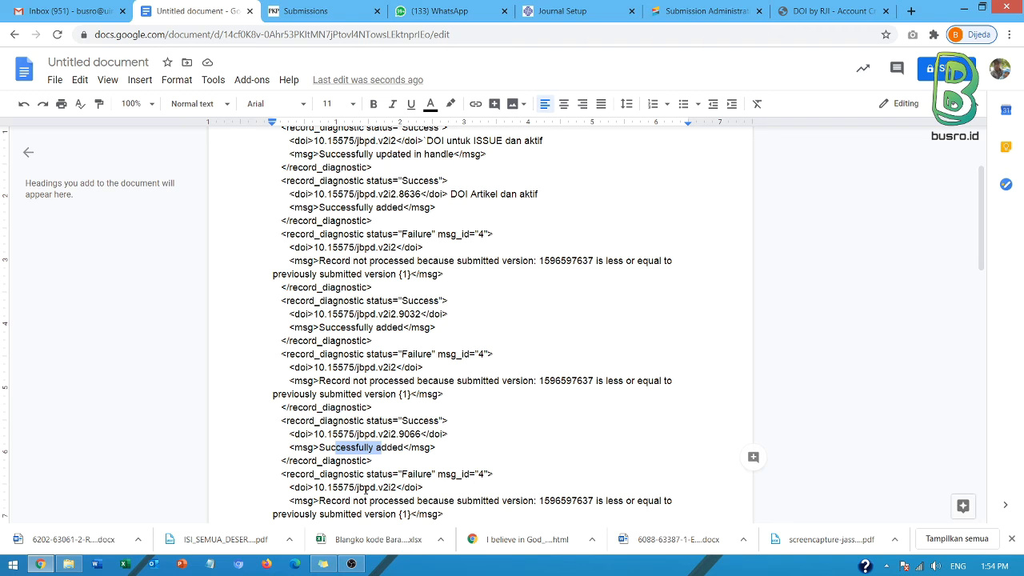
scroll(down, 3)
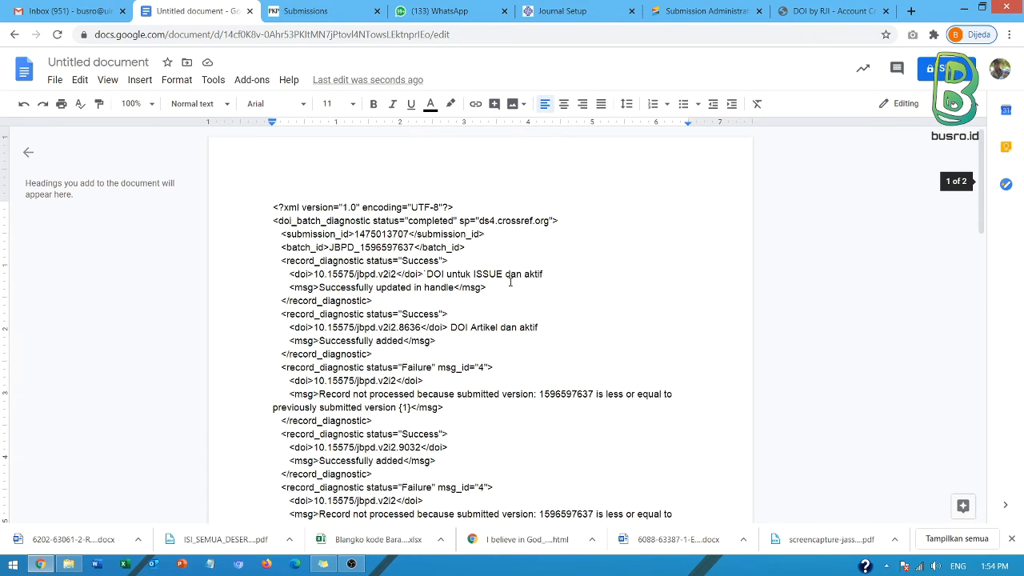
click(704, 9)
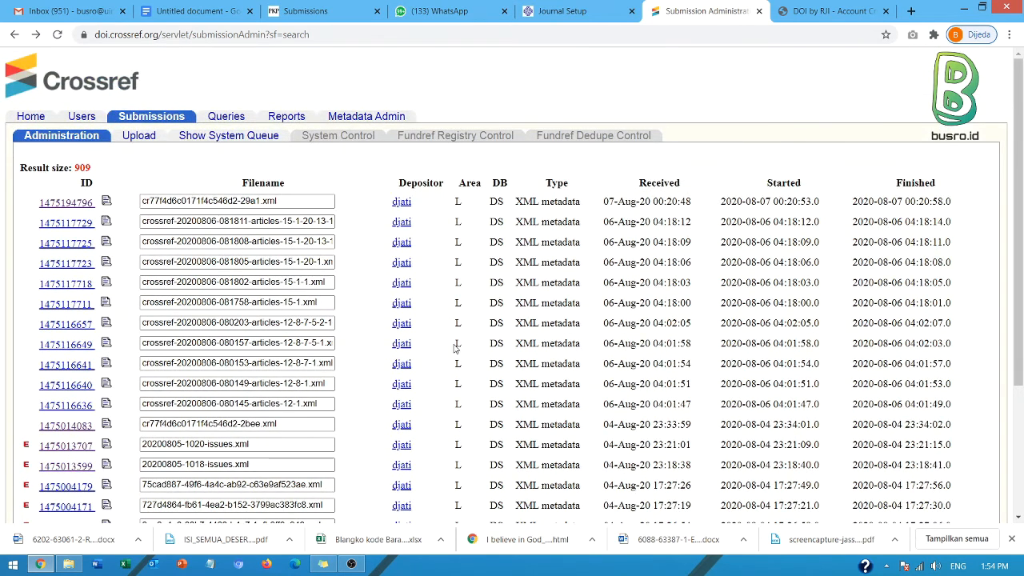
scroll(down, 3)
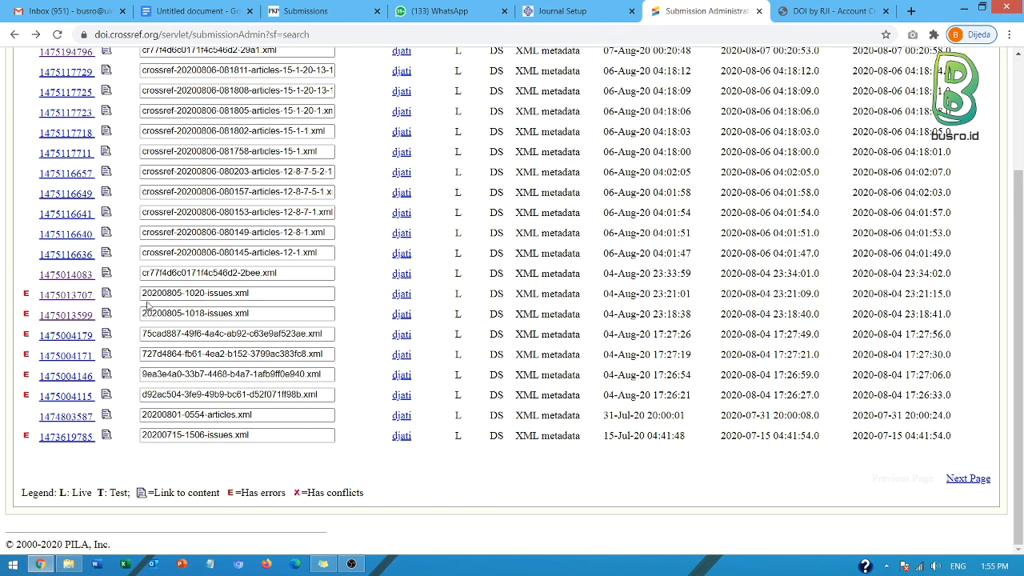
mouse_move(67, 294)
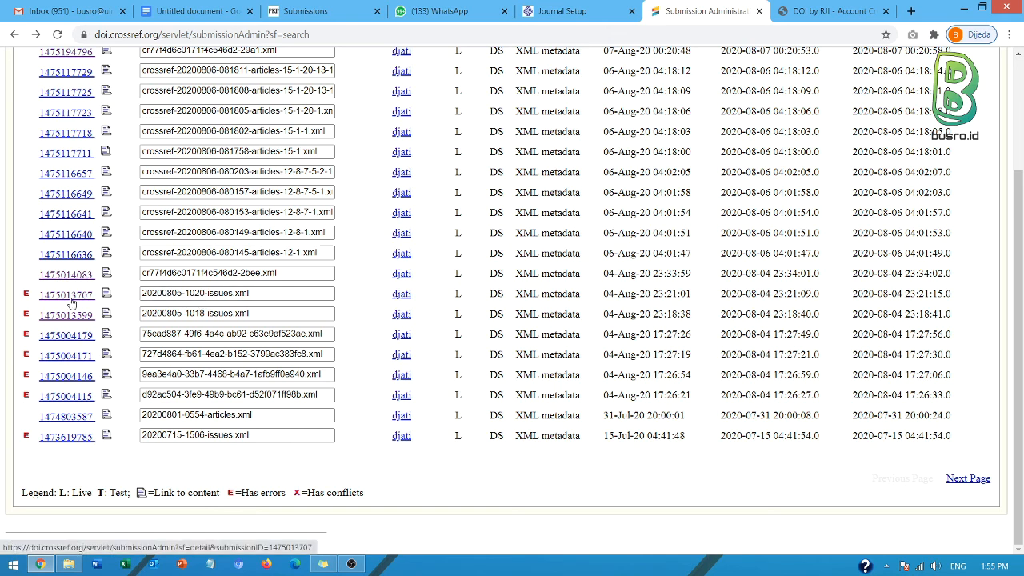